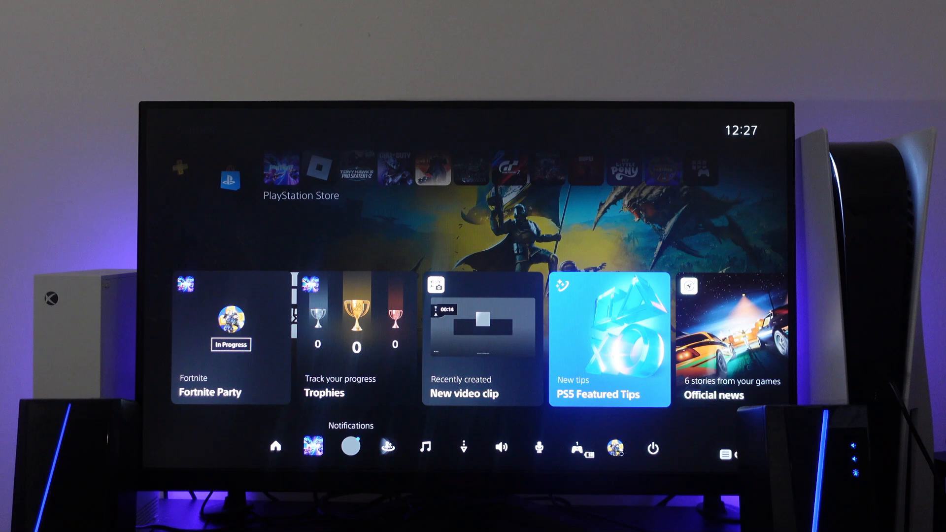
# - Turn off the PS5 from the control center's Power options
pyautogui.click(652, 446)
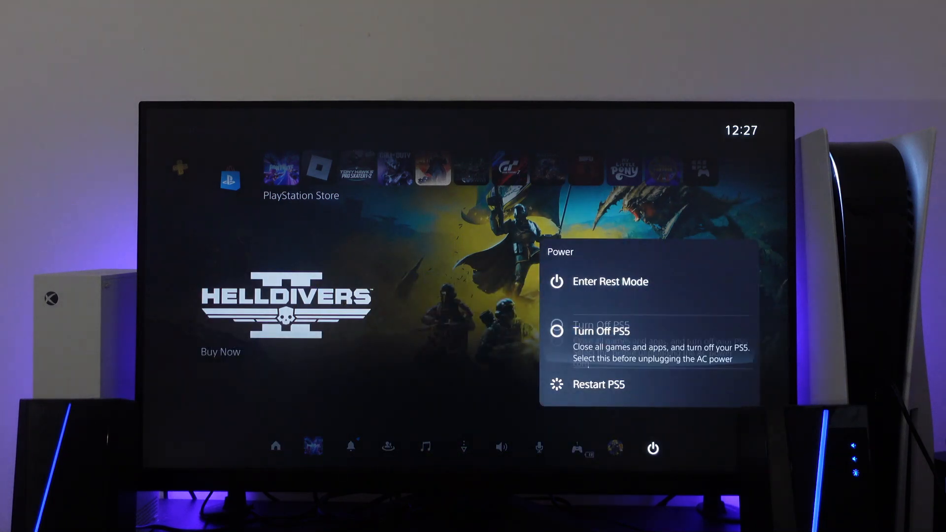
pyautogui.click(600, 331)
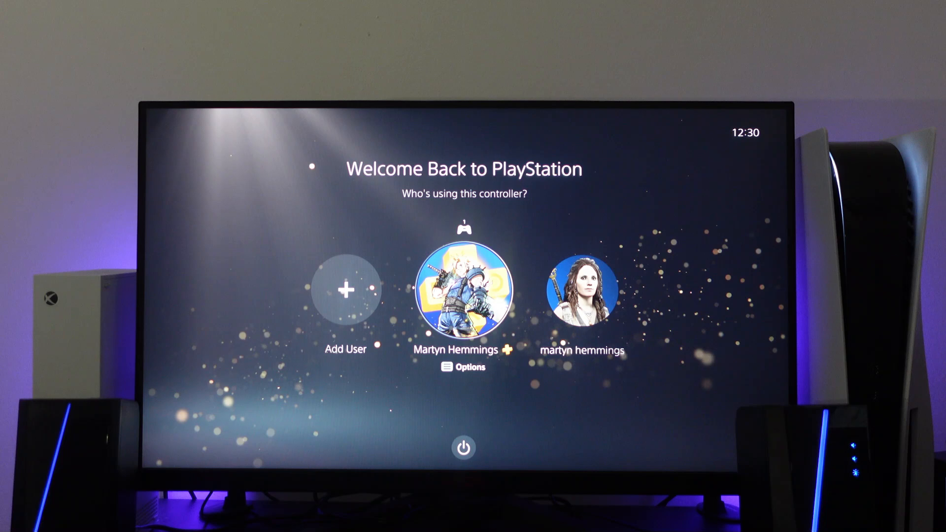
# - Sign in as the main user and head toward the Settings gear on the home screen
pyautogui.click(463, 289)
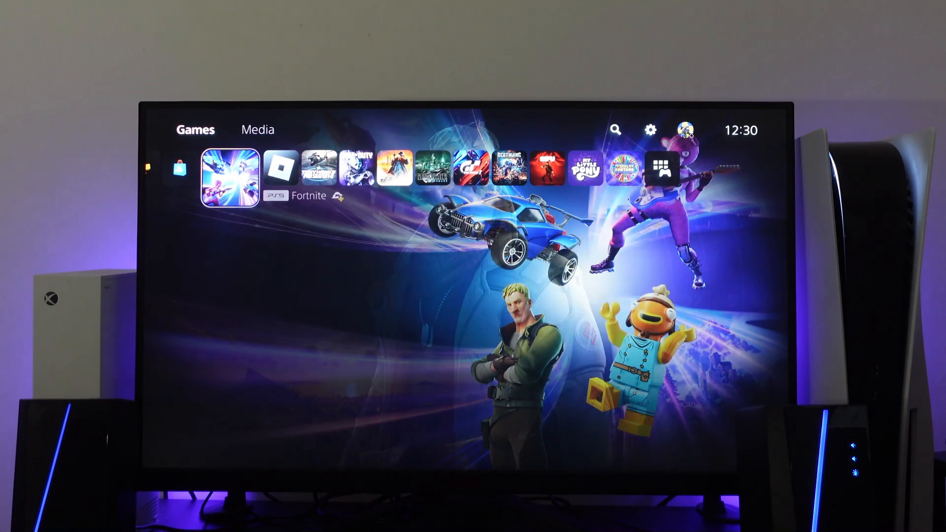
pyautogui.click(231, 175)
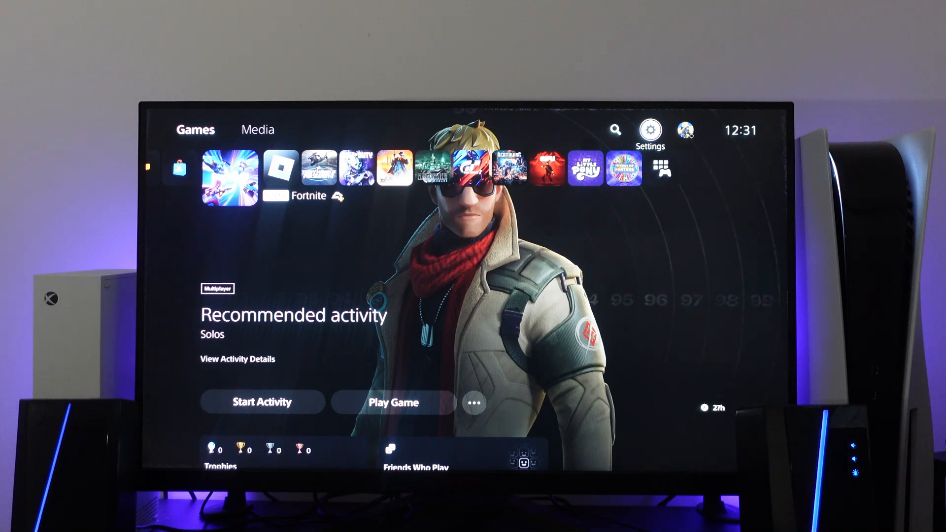
# - Enter Settings and go into the System section listing System Software options
pyautogui.click(650, 129)
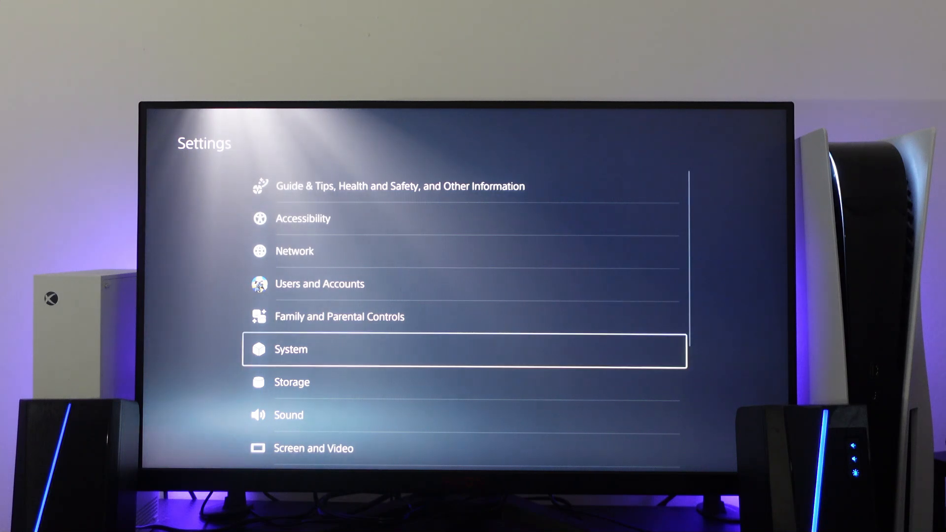
pyautogui.click(291, 349)
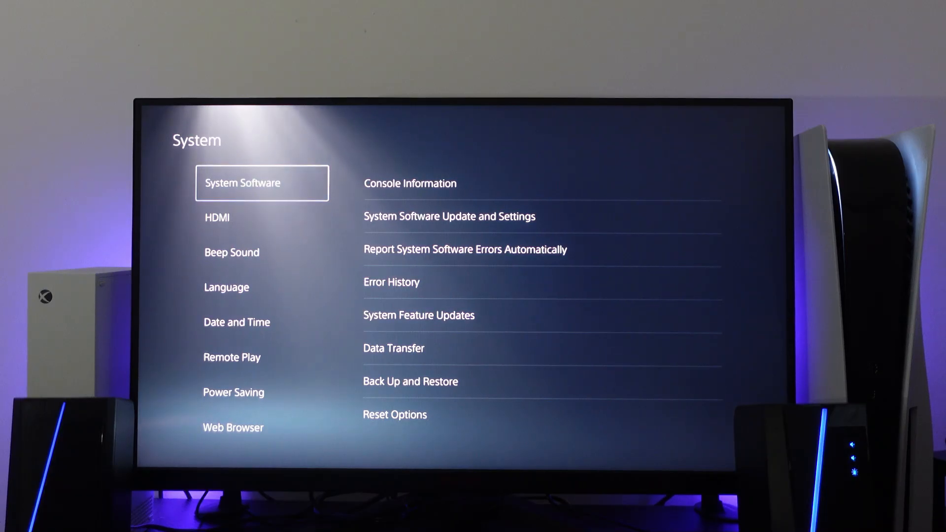